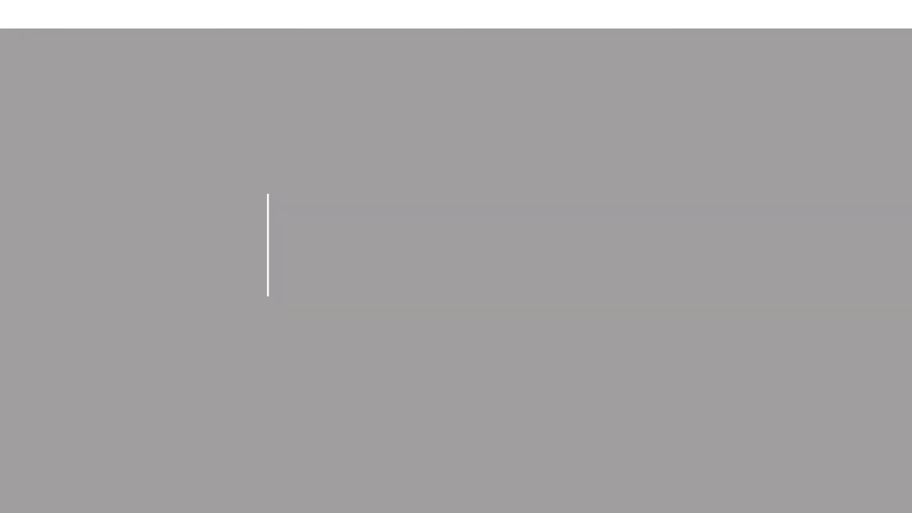
type("The")
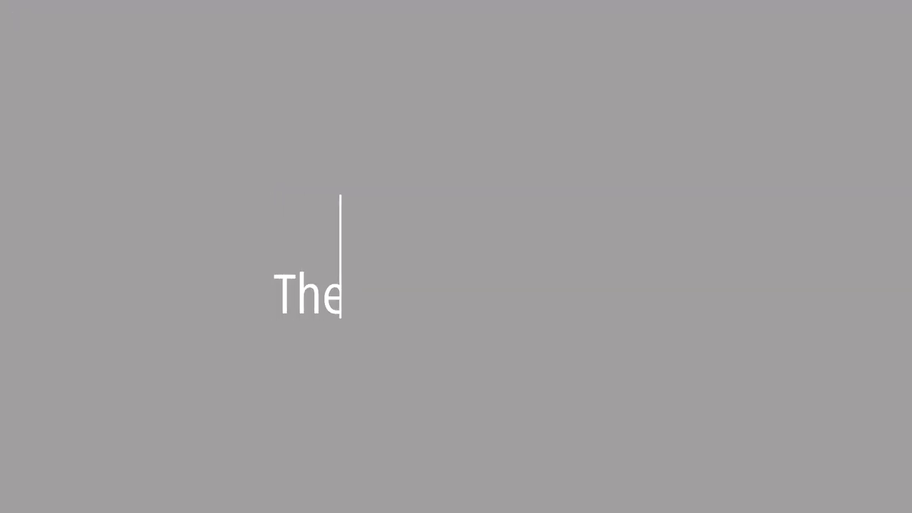